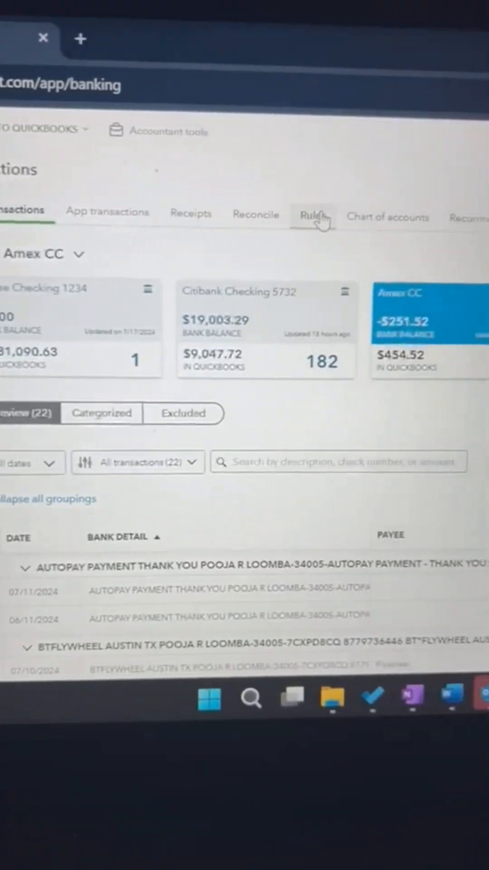
# Step: Switch from the bank transactions list to the Rules list showing the six bank rules
pyautogui.click(314, 215)
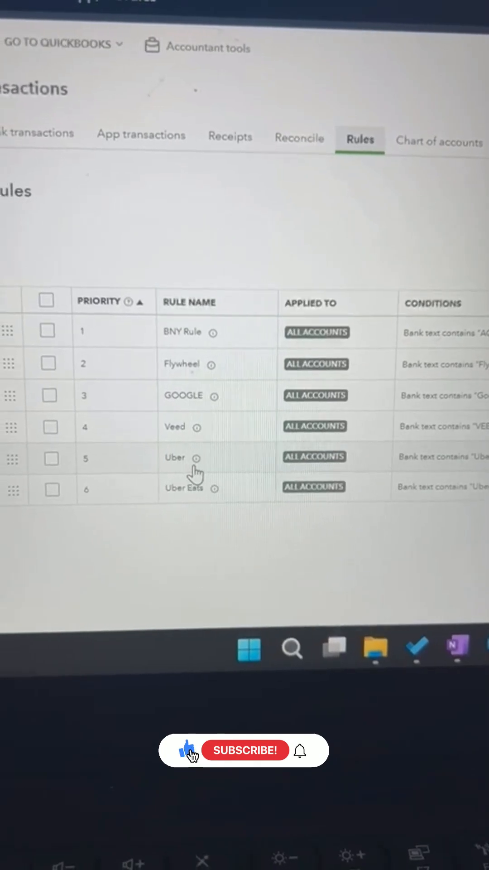
# Step: Revisit the bank transactions, then return to the Rules list with Uber still above Uber Eats
pyautogui.click(244, 751)
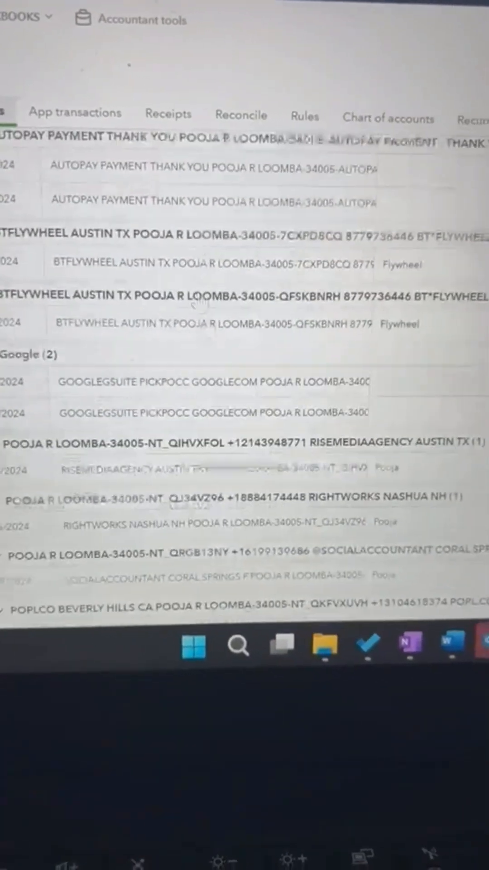
pyautogui.click(305, 117)
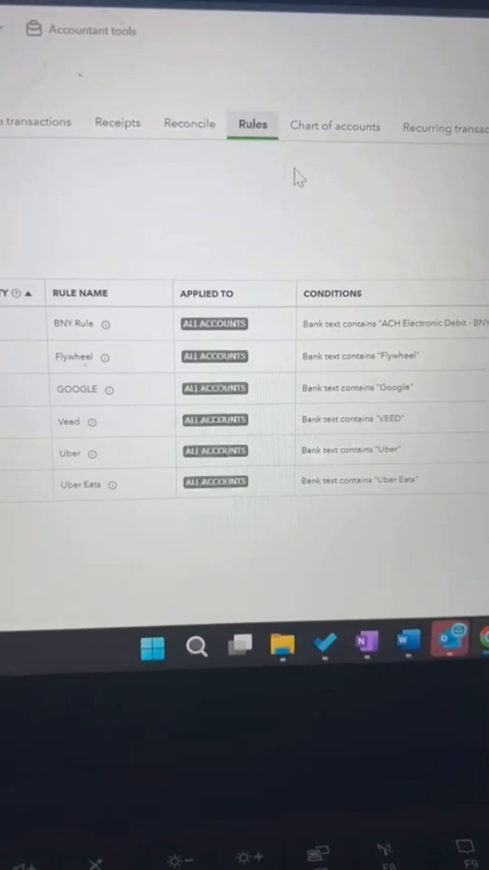